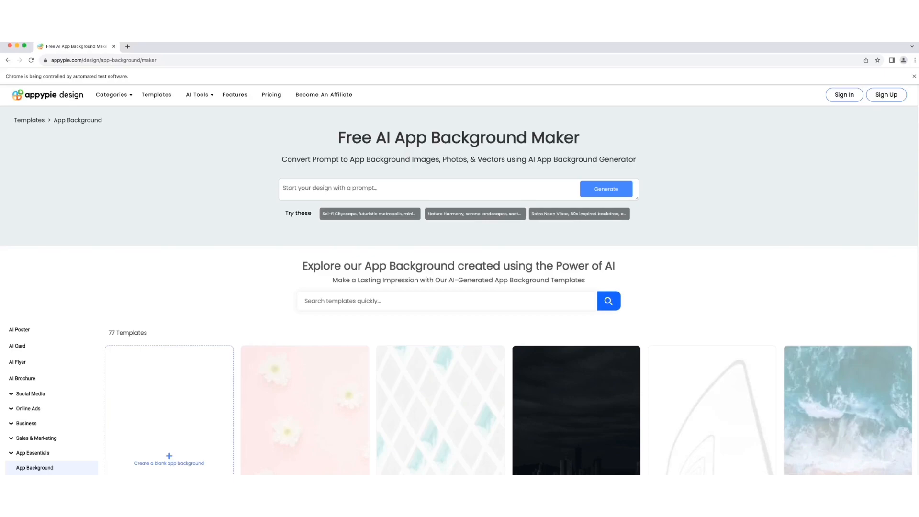
- Fill the AI prompt with the 'Sci-fi Cityscape, futuristic metropolis' example suggestion
{"action": "left_click", "coordinate": [369, 212]}
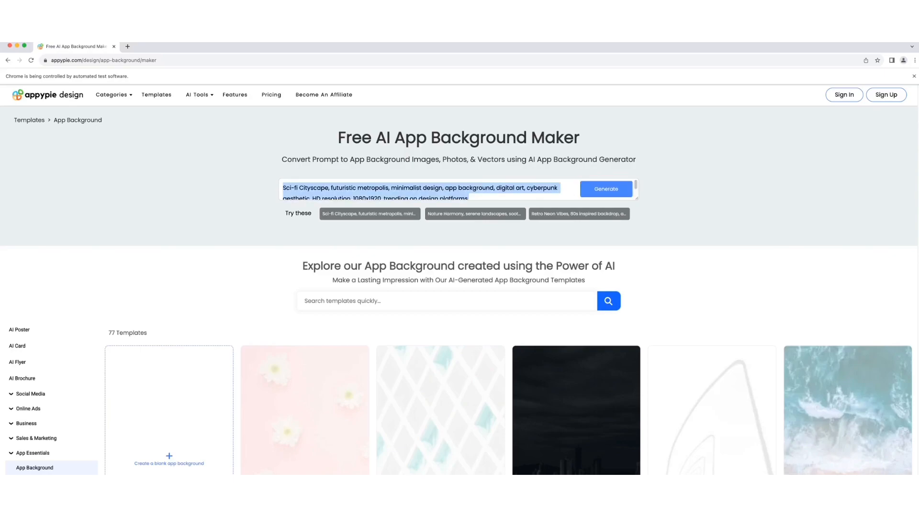
- Browse the App Background templates and pick one to edit, opening the sign-up page
{"action": "scroll", "scroll_direction": "down", "scroll_amount": 3}
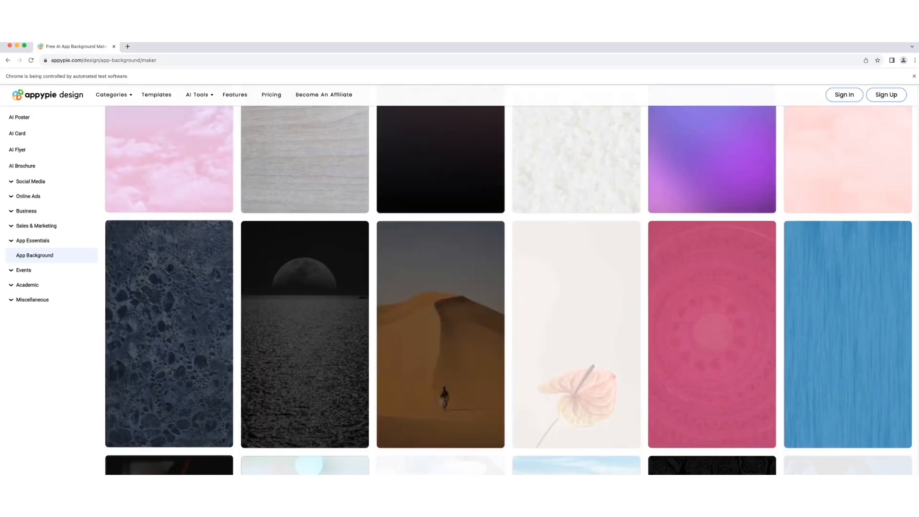
{"action": "scroll", "scroll_direction": "down", "scroll_amount": 3}
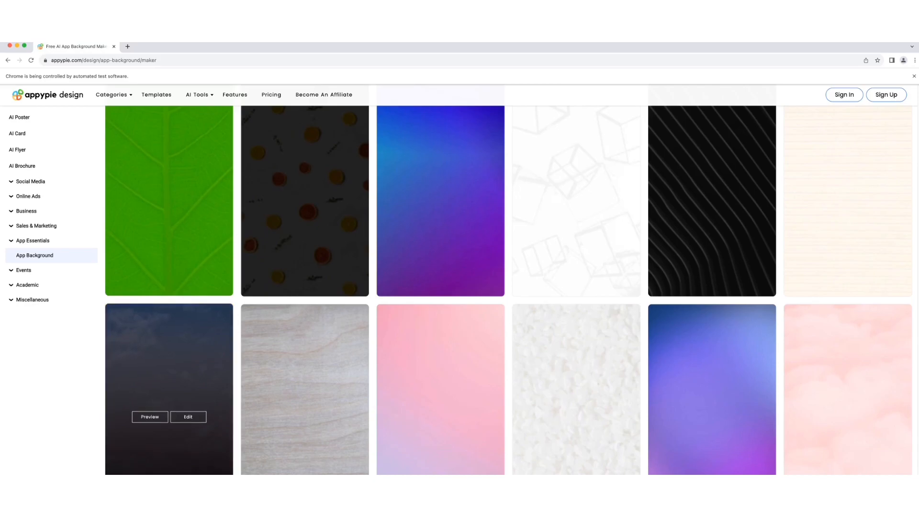
{"action": "left_click", "coordinate": [886, 95]}
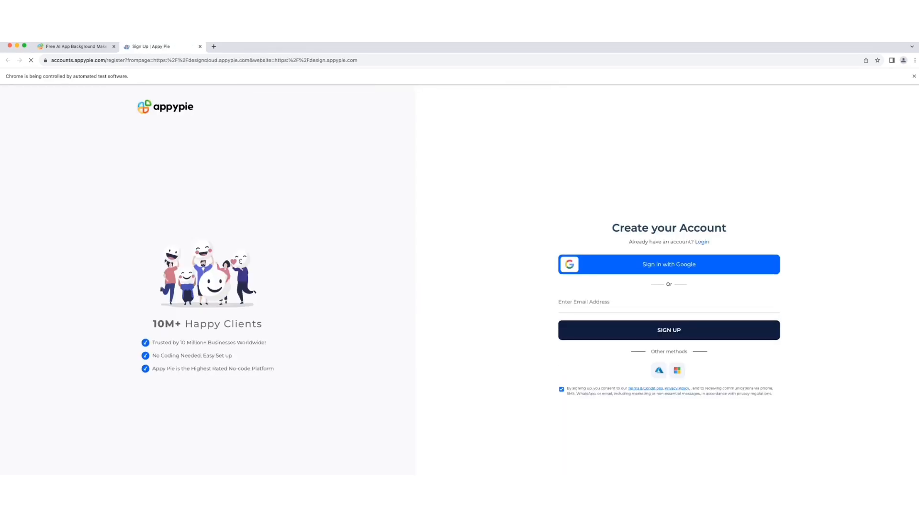
- Log in to the Appy Pie account and continue to the design editor
{"action": "left_click", "coordinate": [702, 242]}
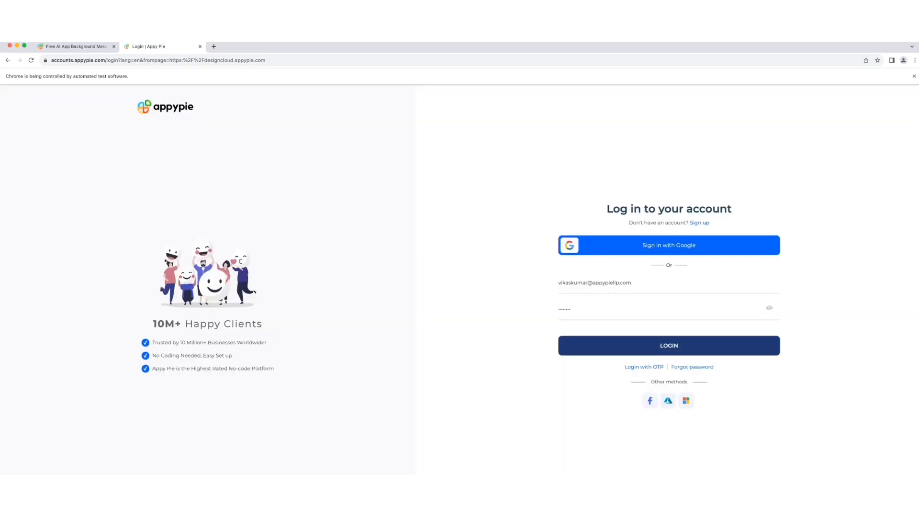
{"action": "left_click", "coordinate": [668, 345]}
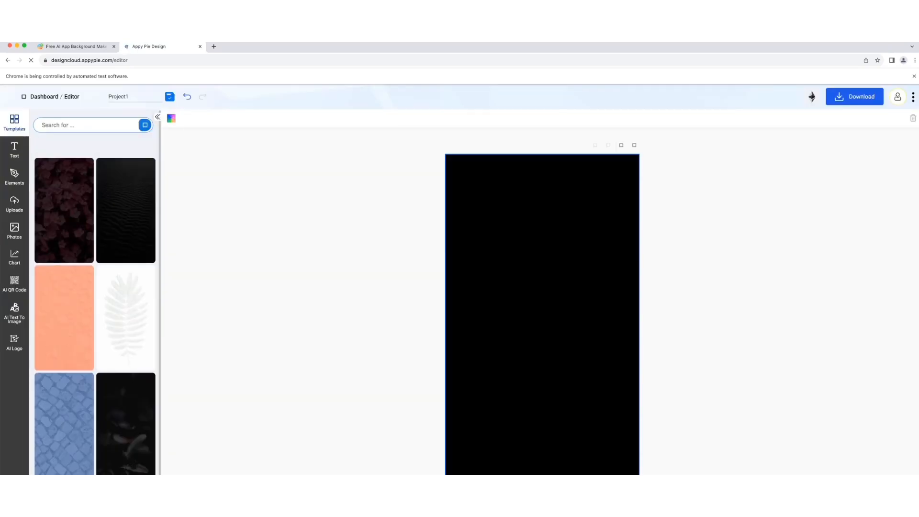
- Browse the Text, Elements, Uploads and Photos panels, ending on the stock photo library
{"action": "left_click", "coordinate": [14, 149]}
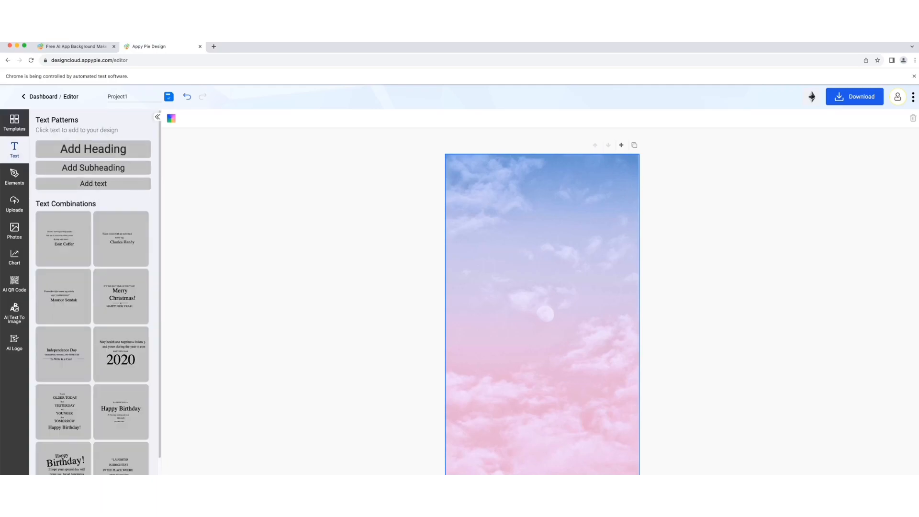
{"action": "left_click", "coordinate": [13, 175]}
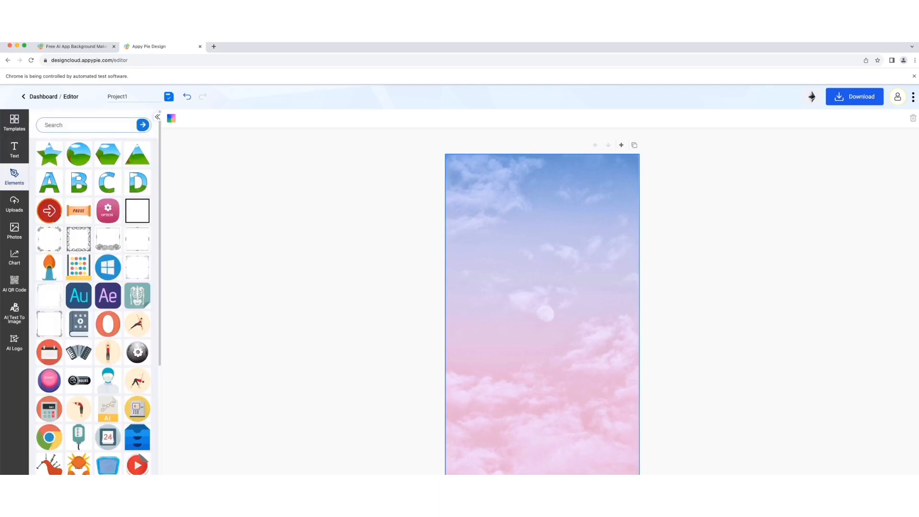
{"action": "left_click", "coordinate": [14, 204]}
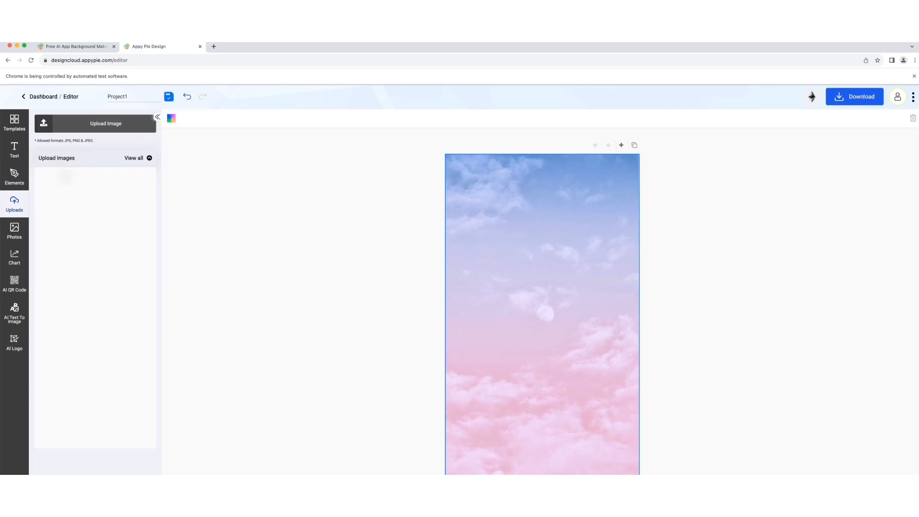
{"action": "left_click", "coordinate": [14, 230]}
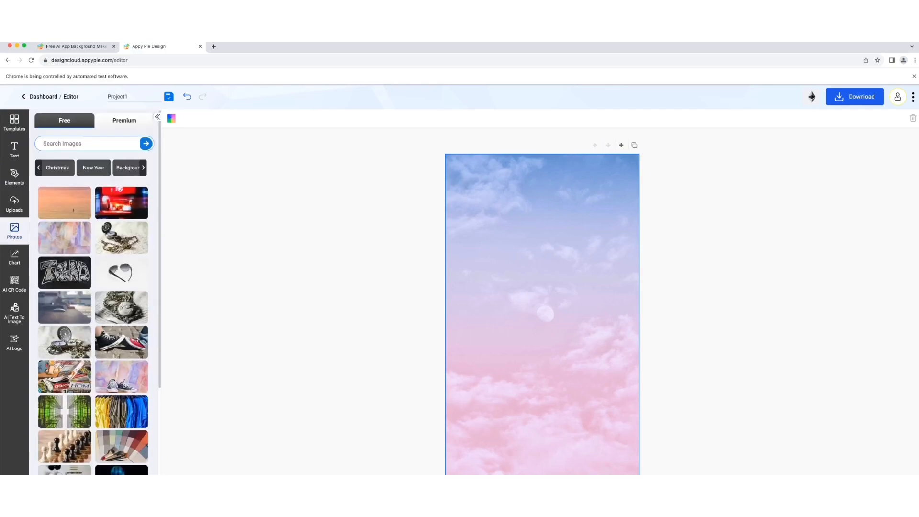
- Add an orange 'Add Heading' title at the top and download the design as PNG
{"action": "left_click", "coordinate": [13, 149]}
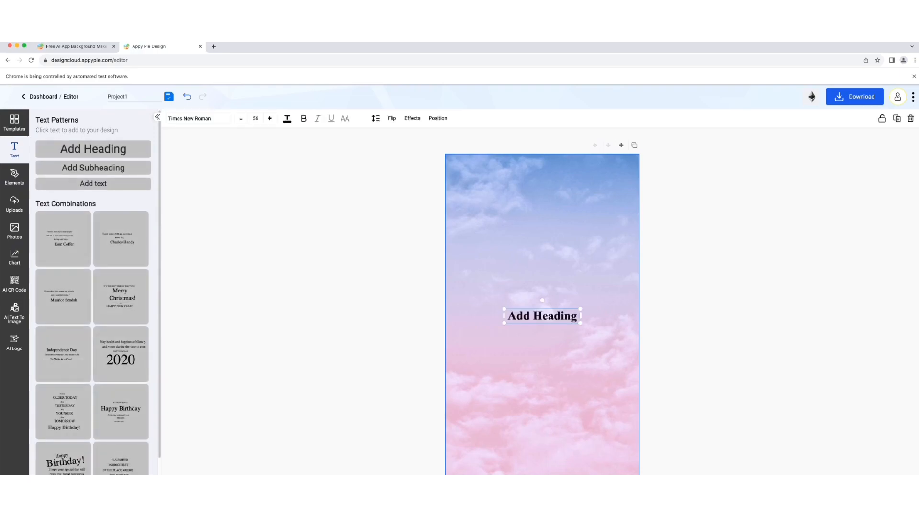
{"action": "left_click", "coordinate": [437, 118]}
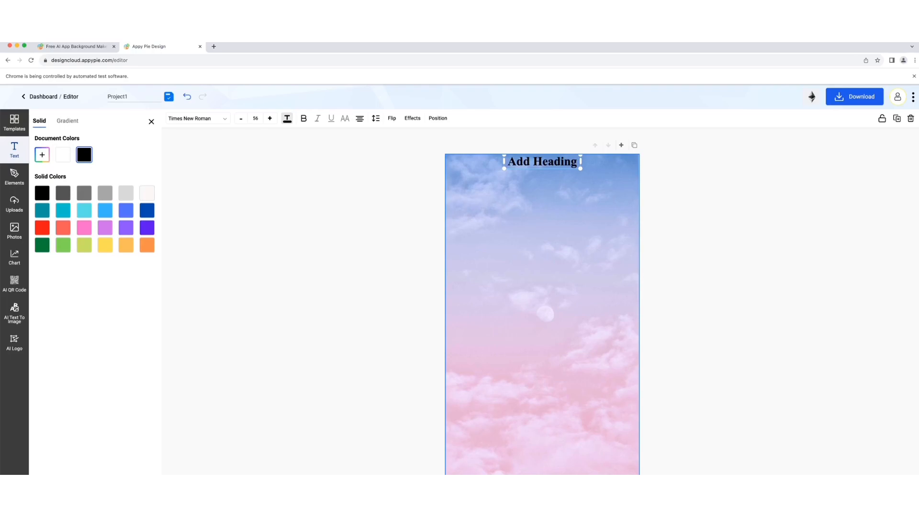
{"action": "left_click", "coordinate": [42, 227]}
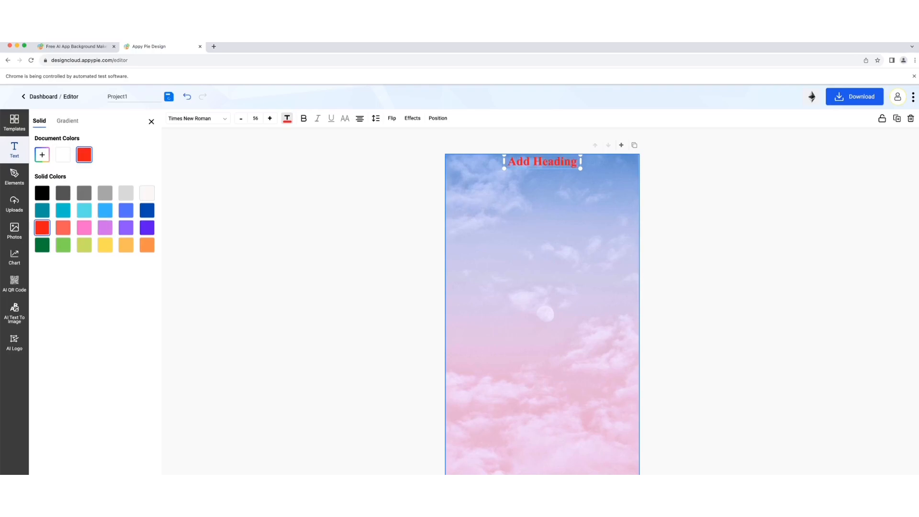
{"action": "left_click", "coordinate": [147, 245]}
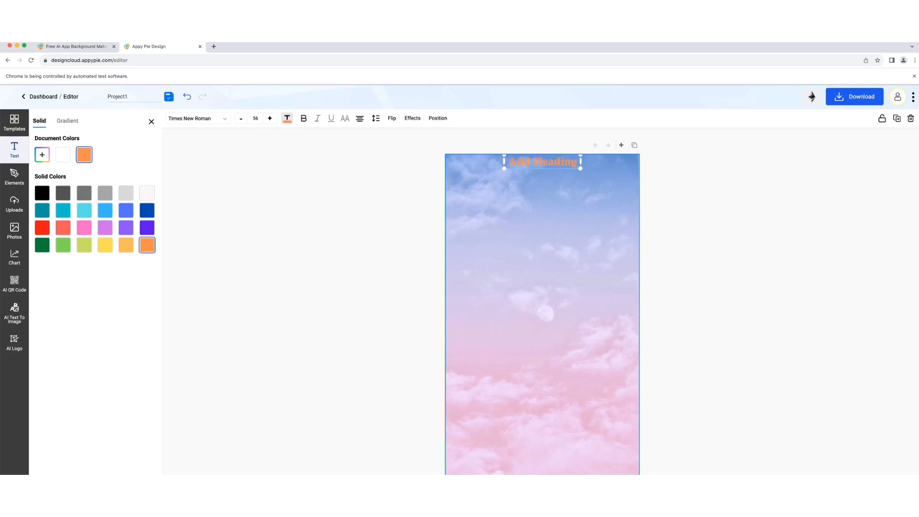
{"action": "left_click", "coordinate": [854, 97]}
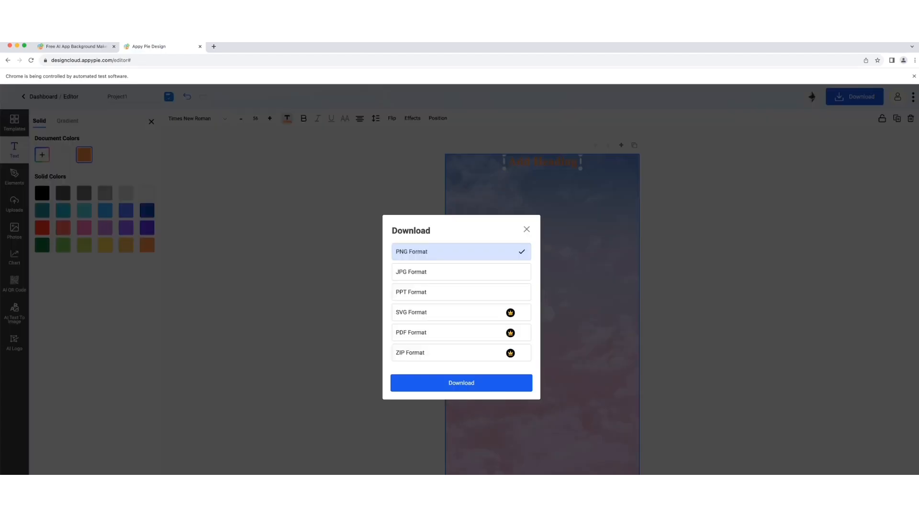
{"action": "left_click", "coordinate": [461, 383]}
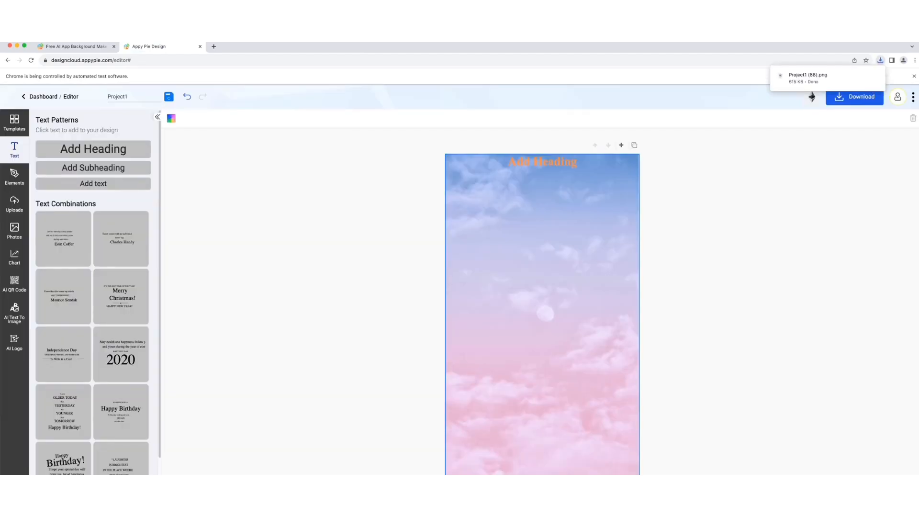